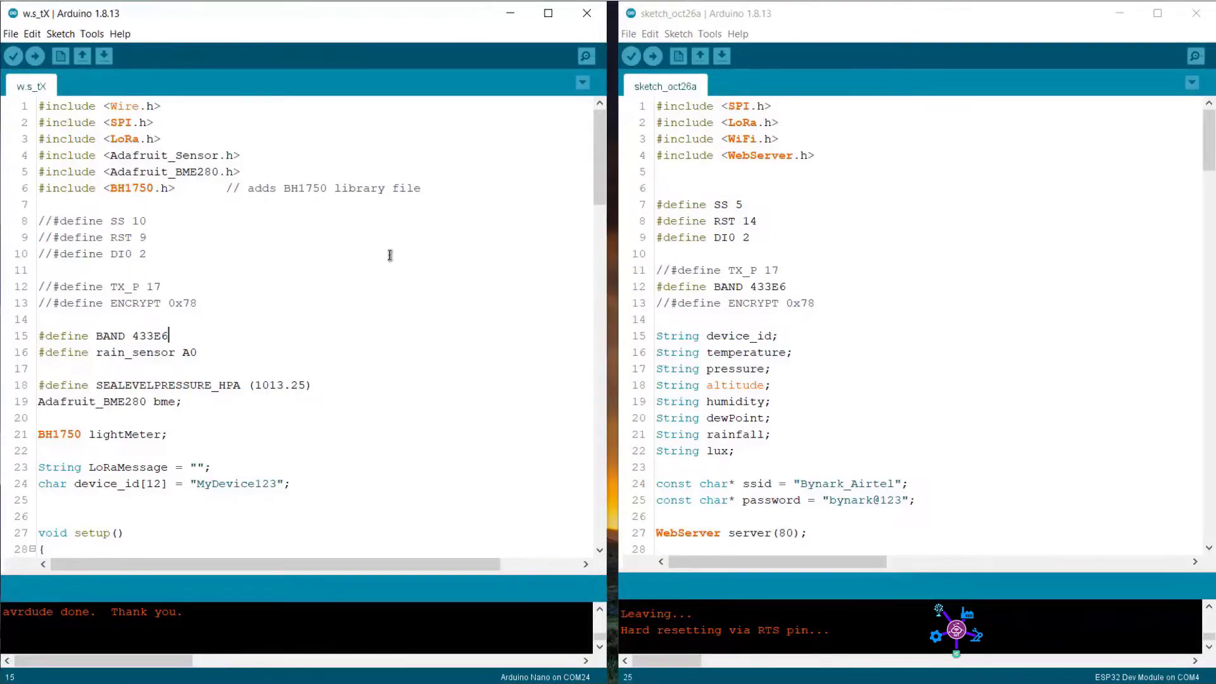
# Bring up the receiver sketch and scroll through its opening code.
pyautogui.click(163, 107)
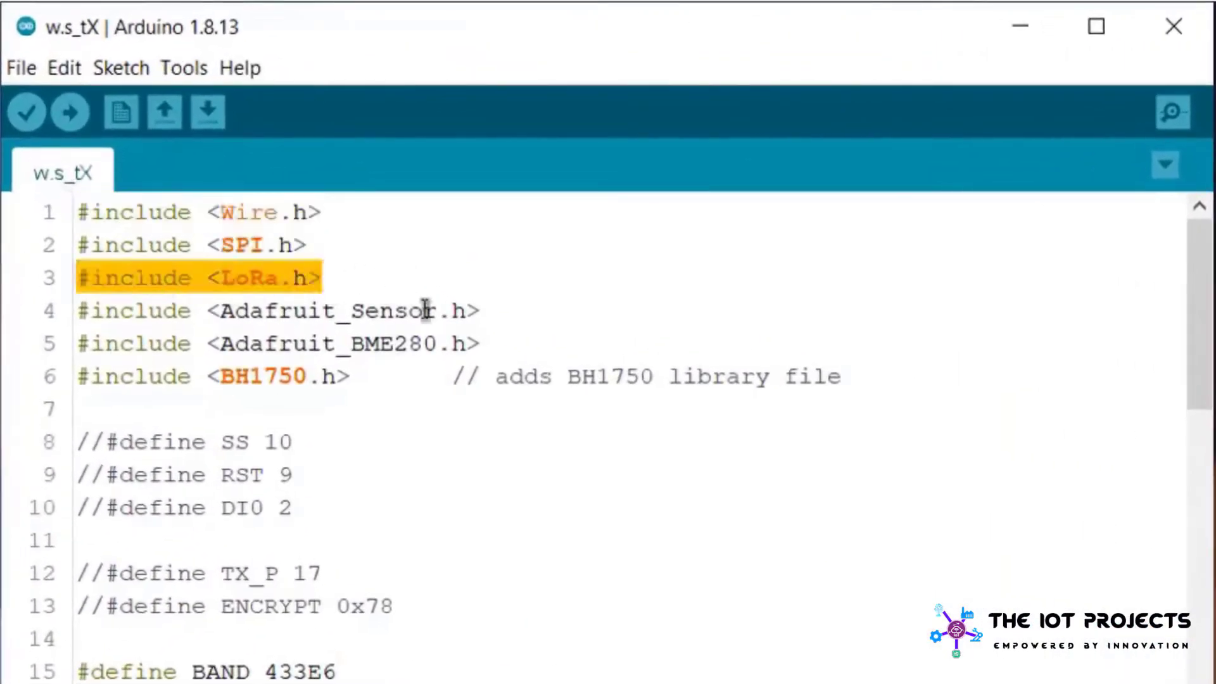
pyautogui.click(481, 310)
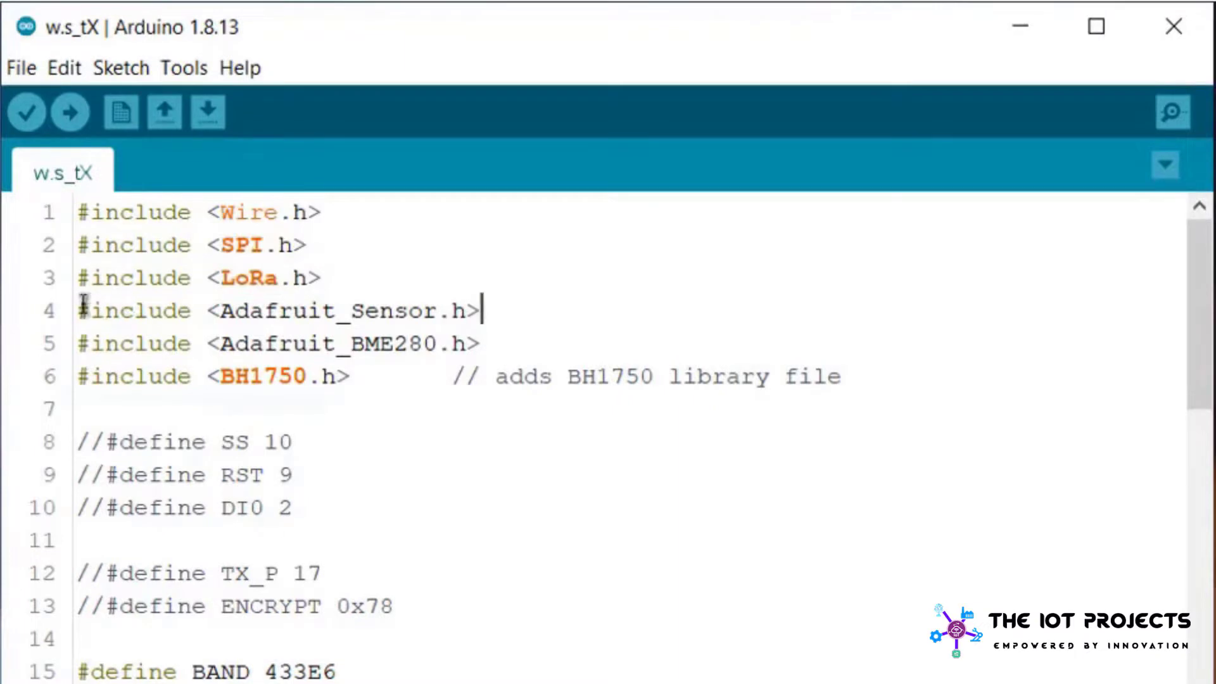
pyautogui.doubleClick(263, 376)
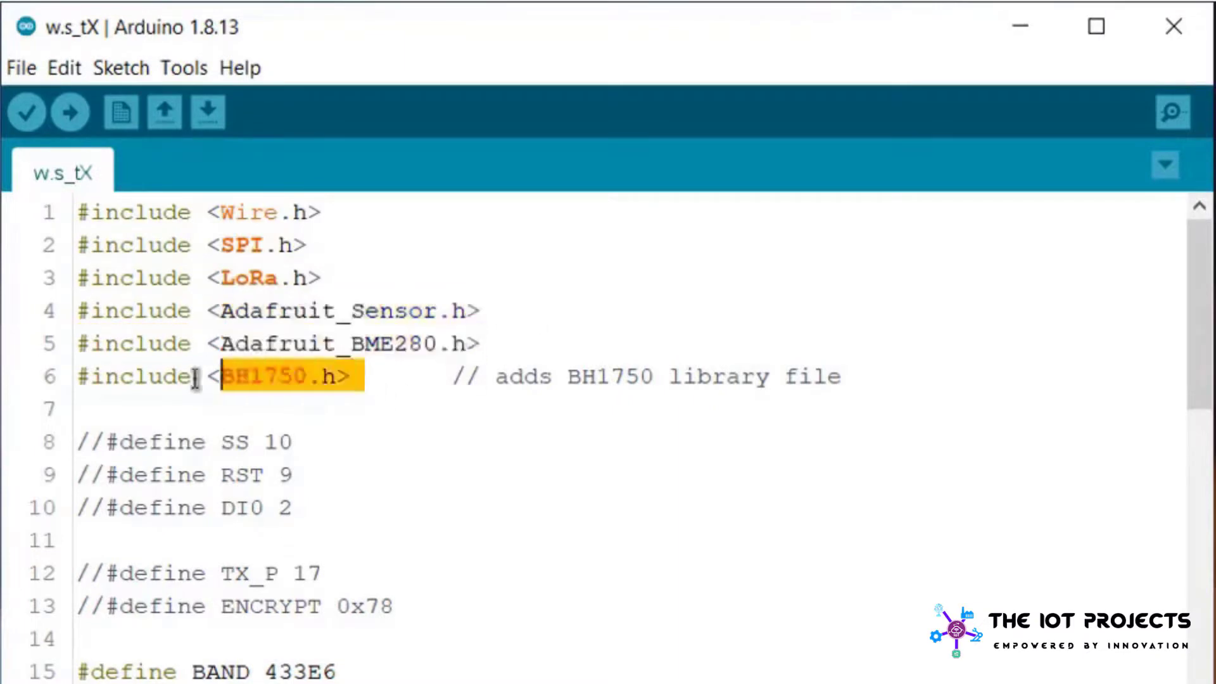
pyautogui.scroll(-3)
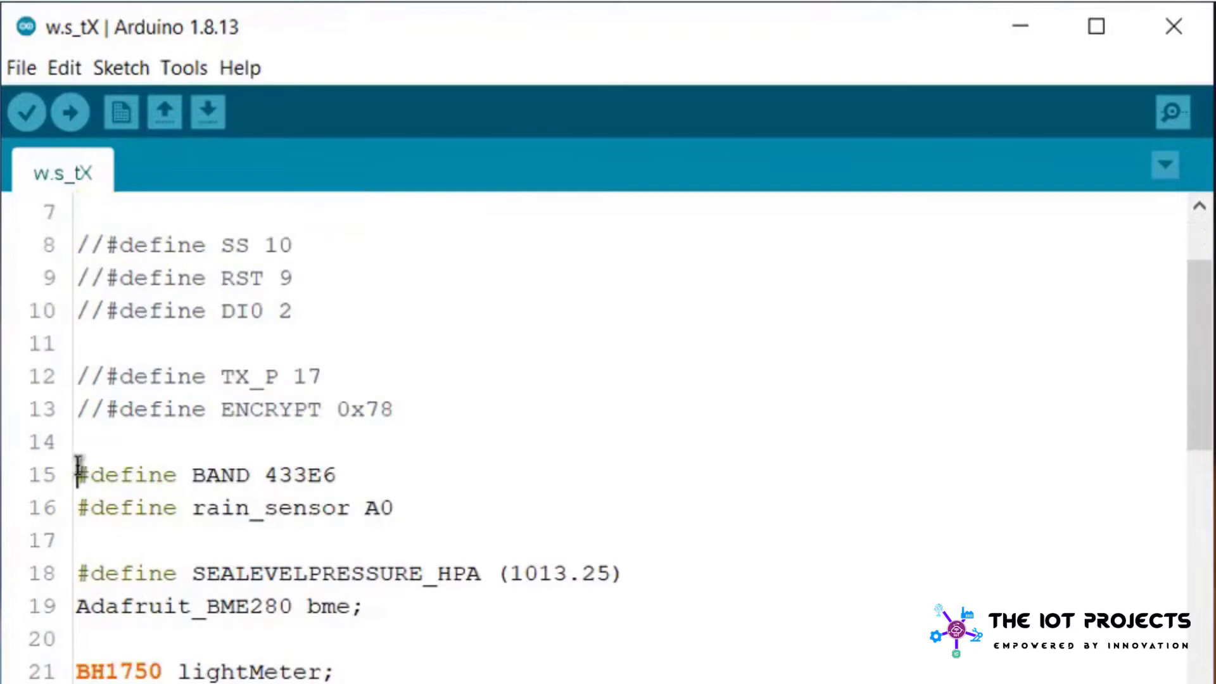
pyautogui.doubleClick(373, 508)
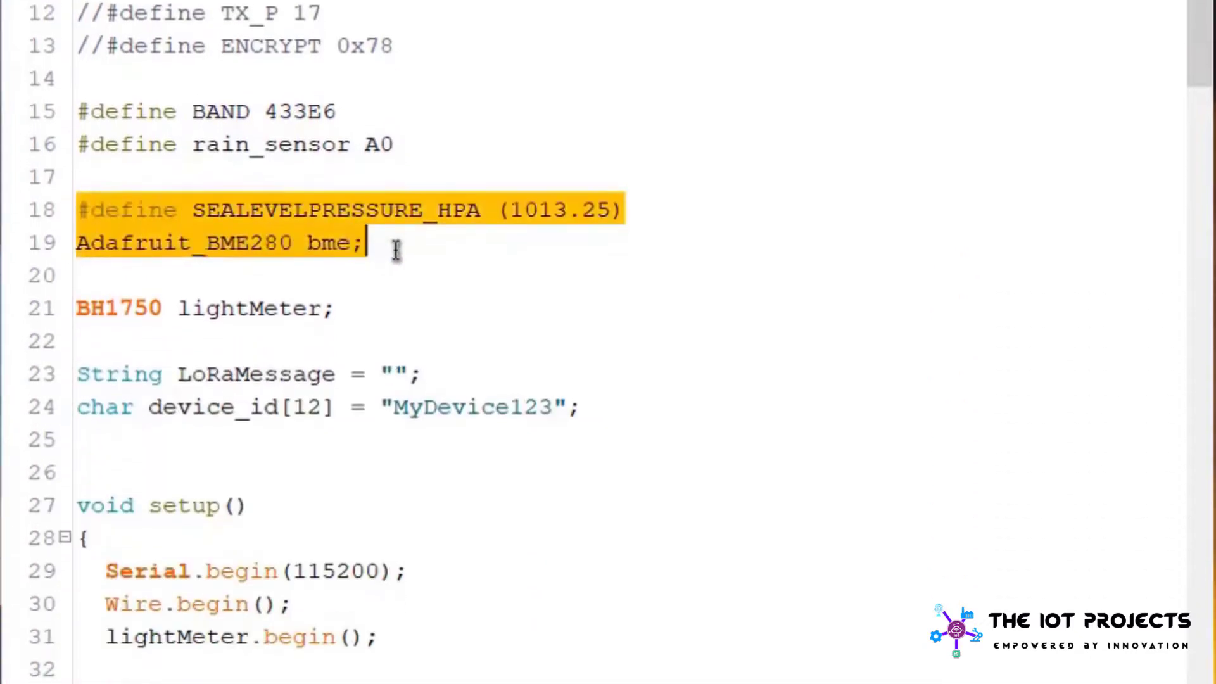
pyautogui.scroll(-3)
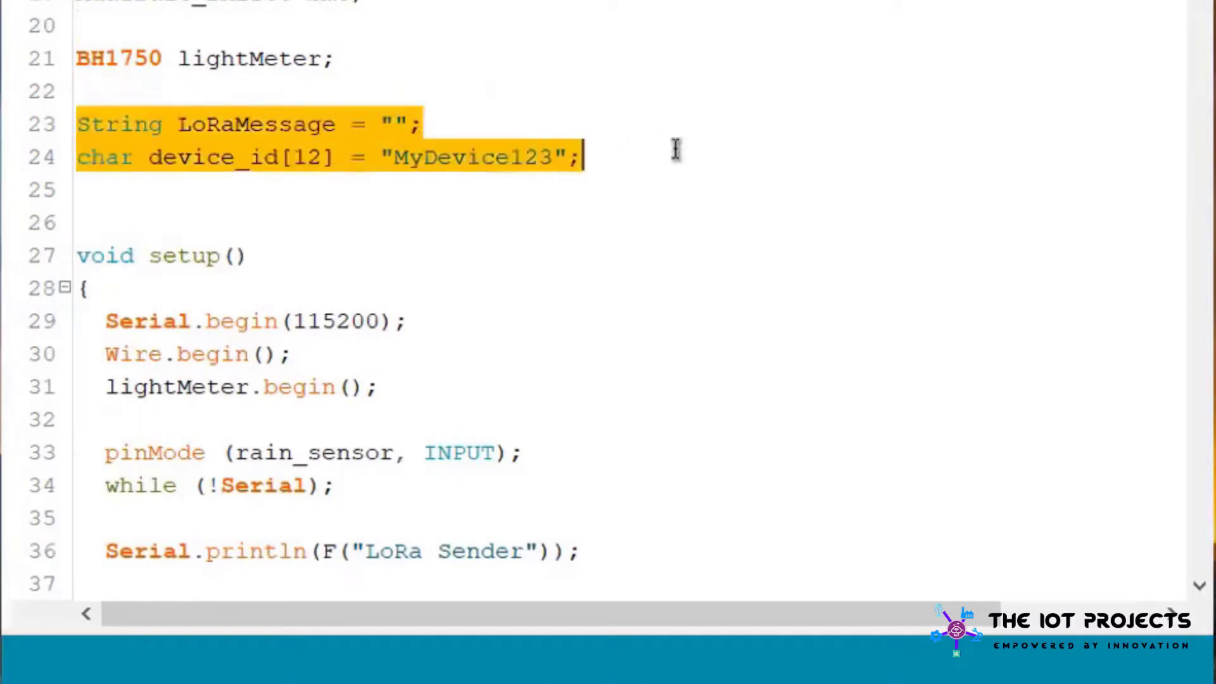
pyautogui.click(590, 158)
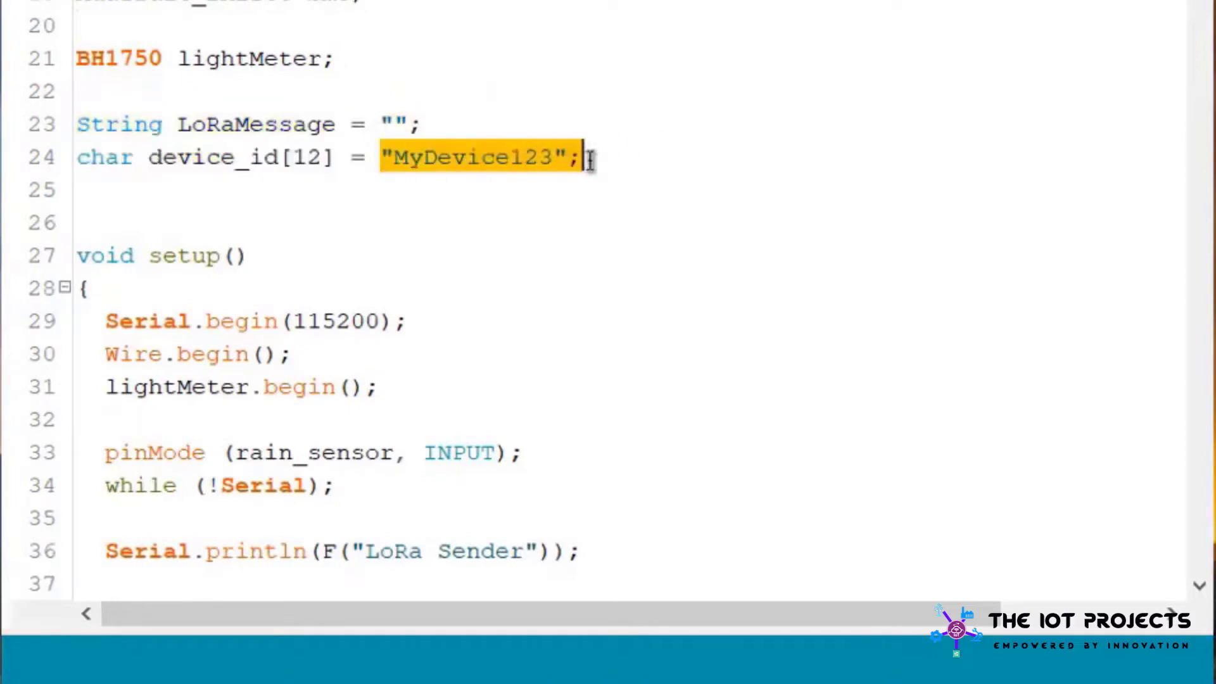
pyautogui.scroll(-3)
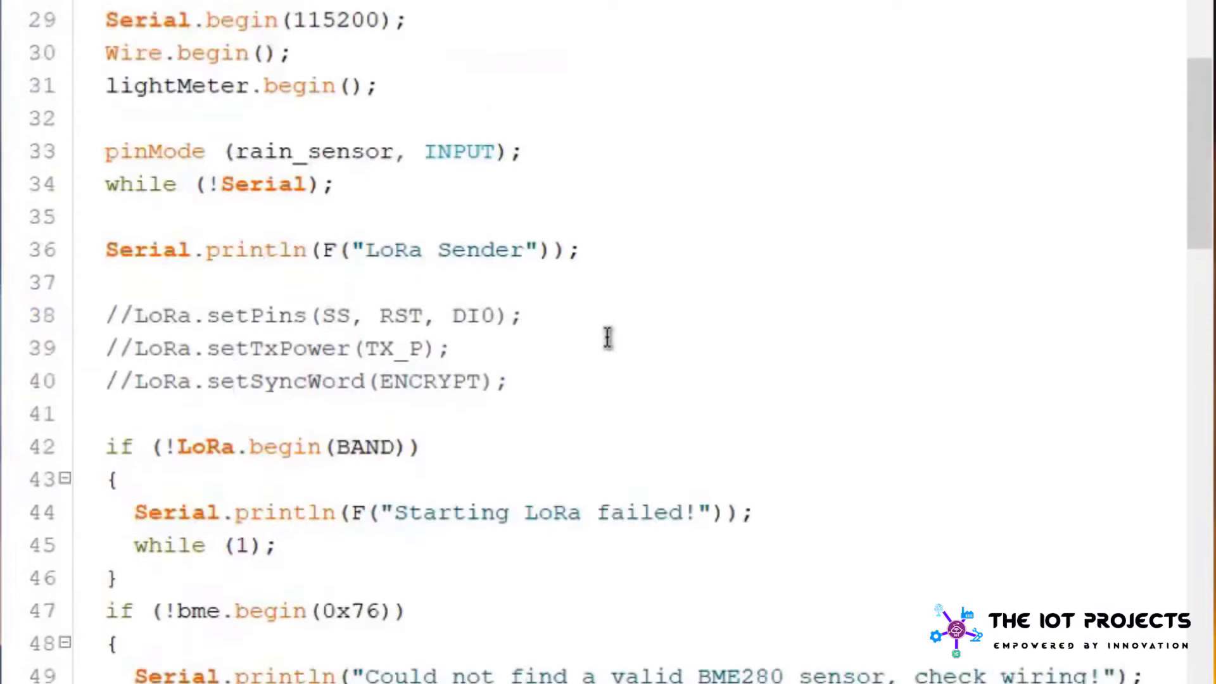
pyautogui.scroll(3)
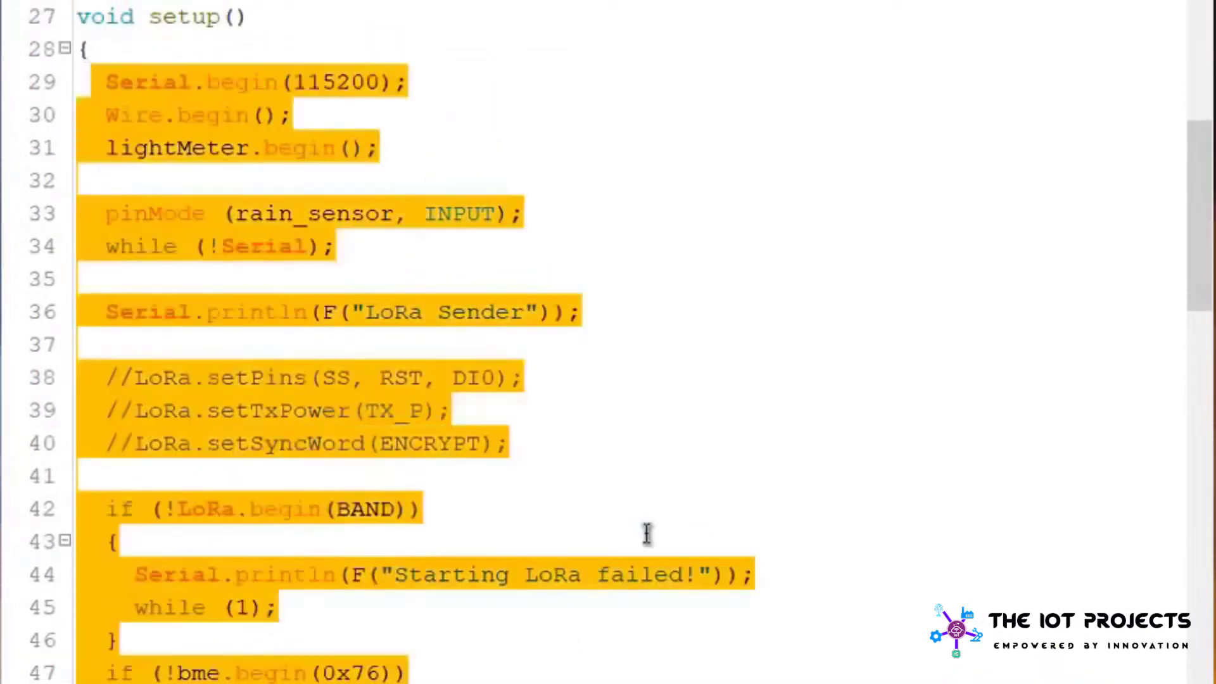
pyautogui.scroll(-3)
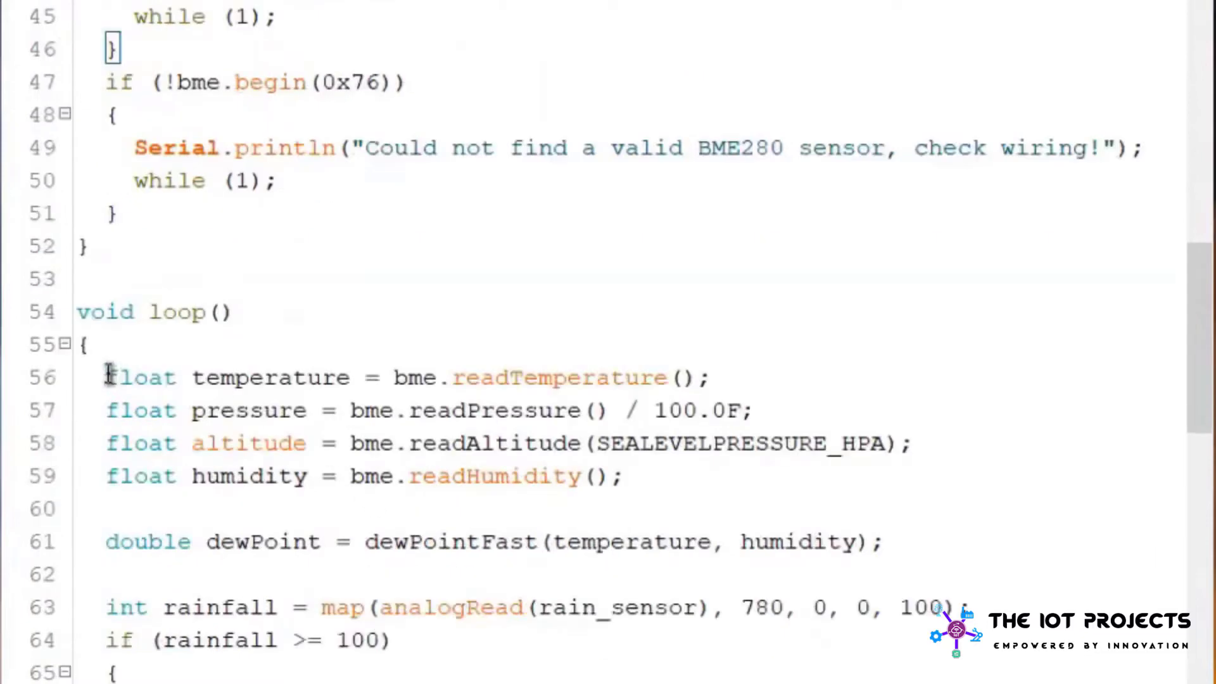
# Continue reviewing further sections of the receiver sketch.
pyautogui.click(628, 476)
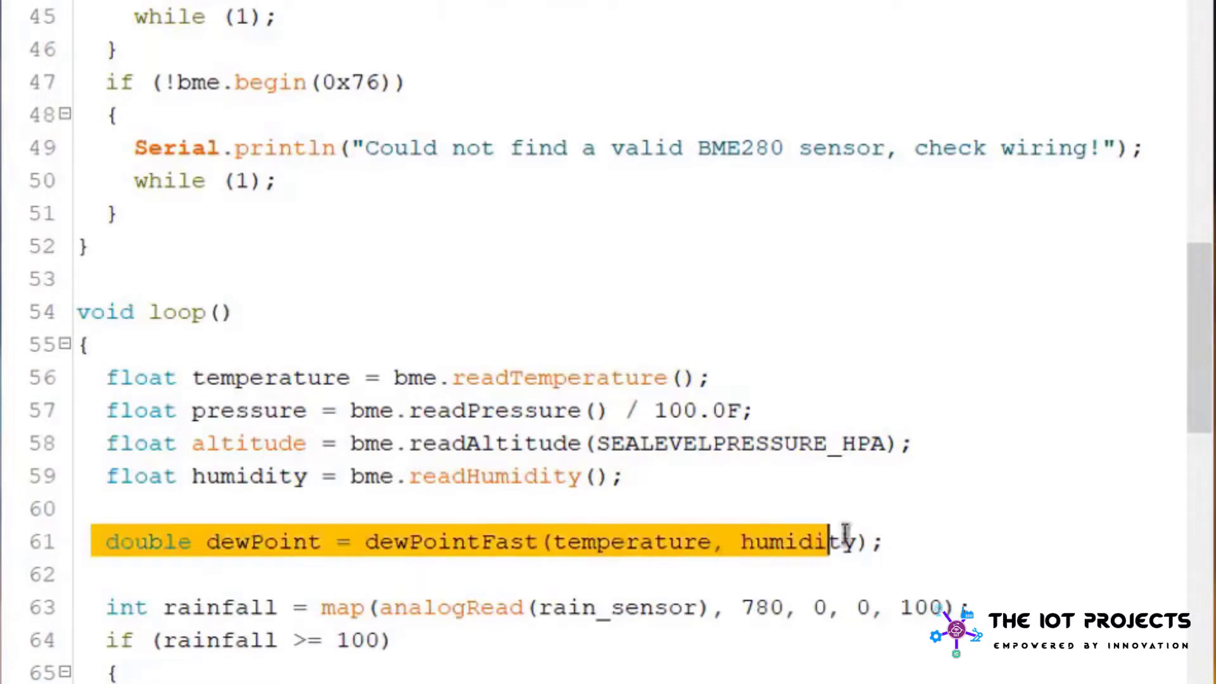
pyautogui.scroll(-3)
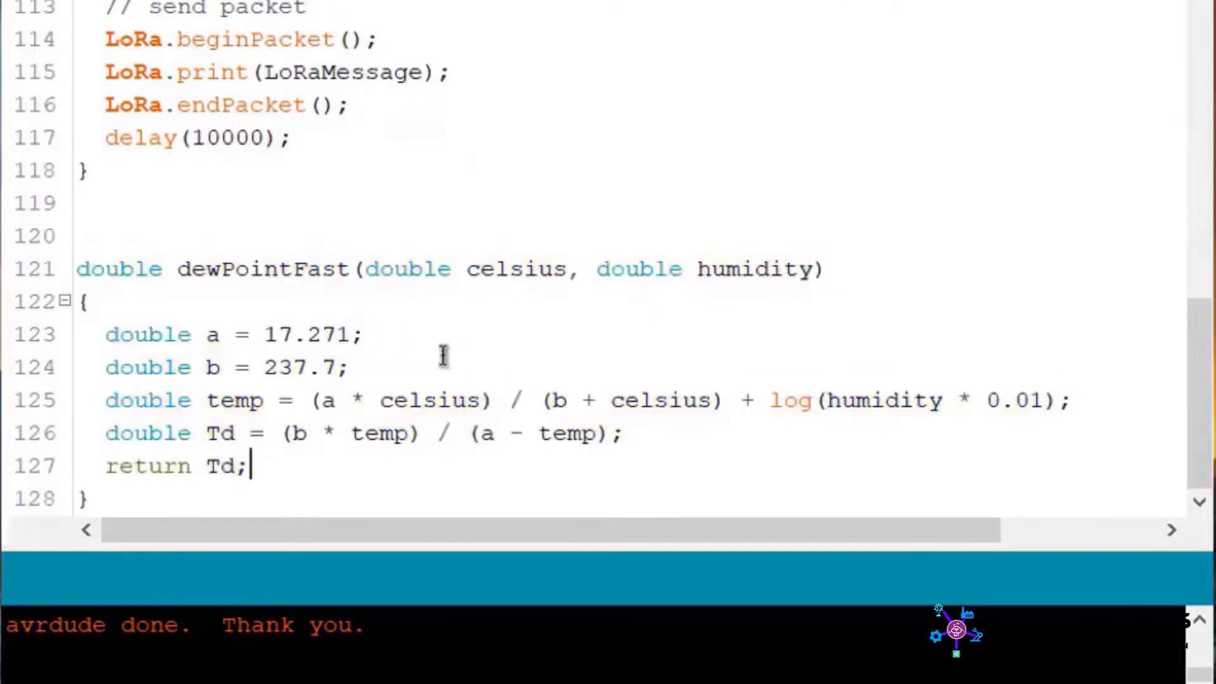
pyautogui.scroll(3)
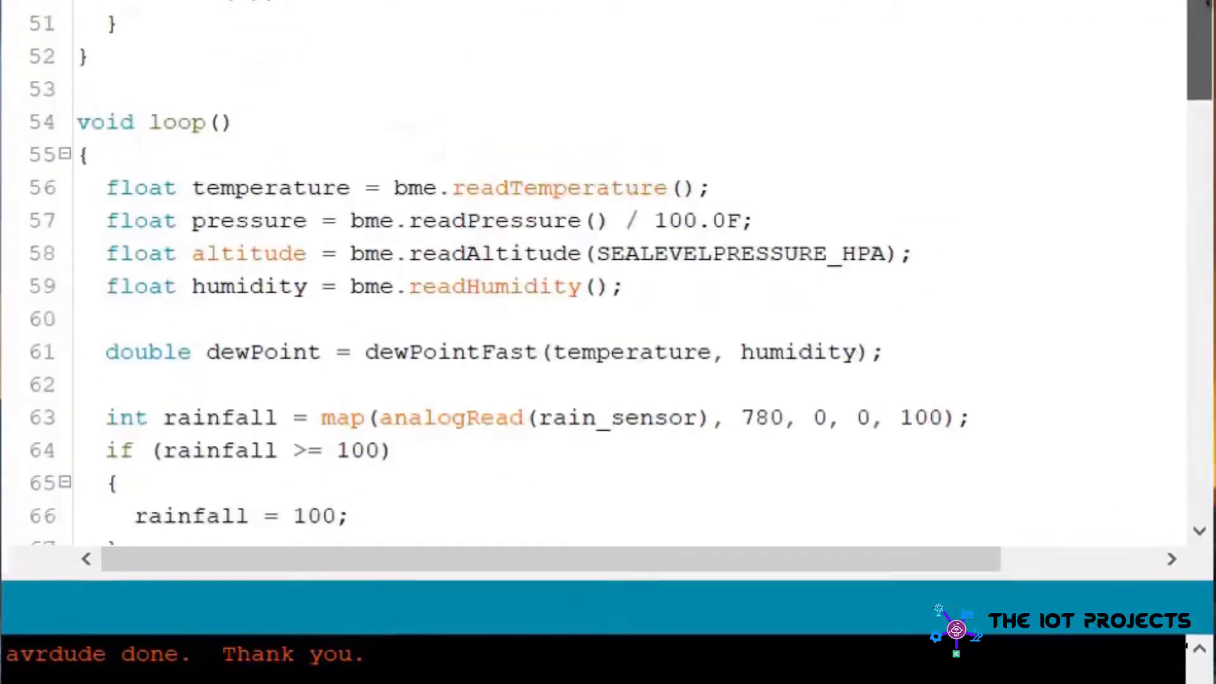
pyautogui.scroll(-3)
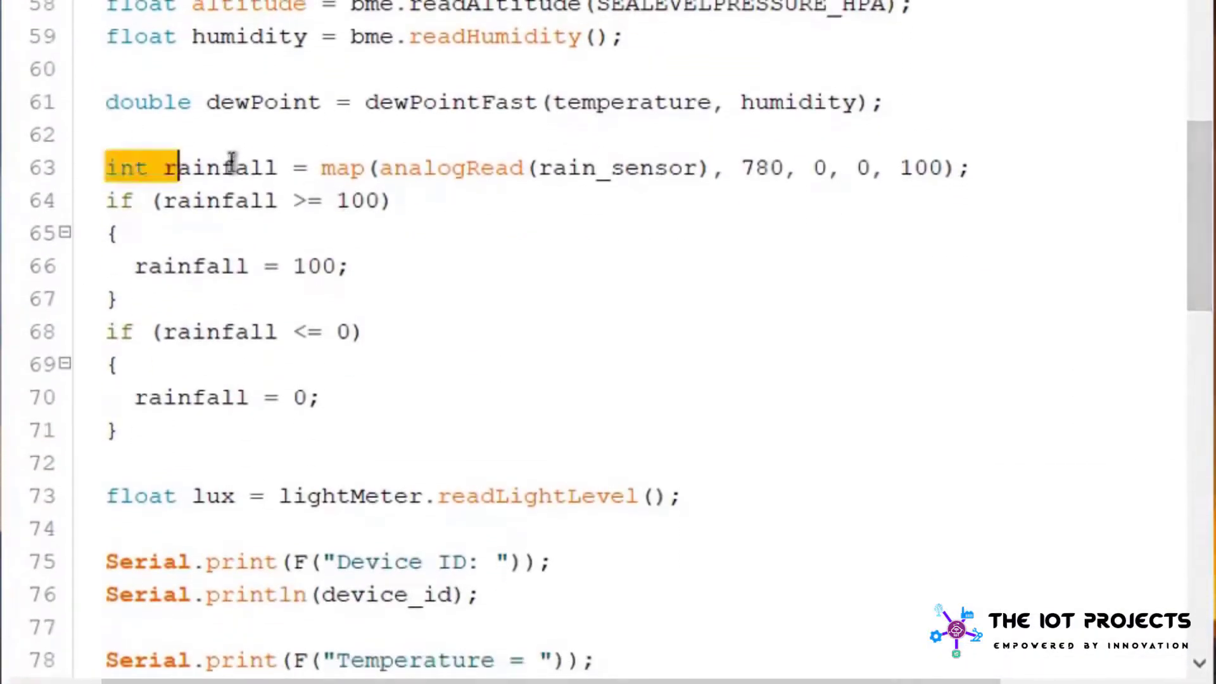
pyautogui.click(748, 167)
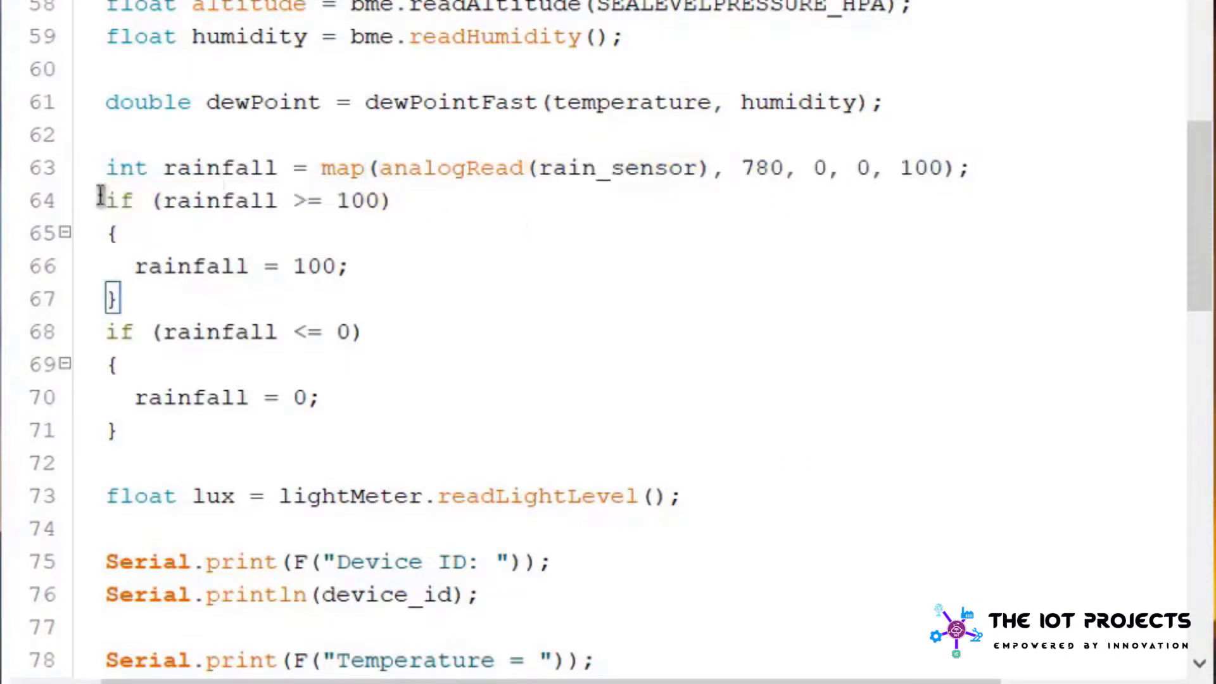
pyautogui.click(365, 331)
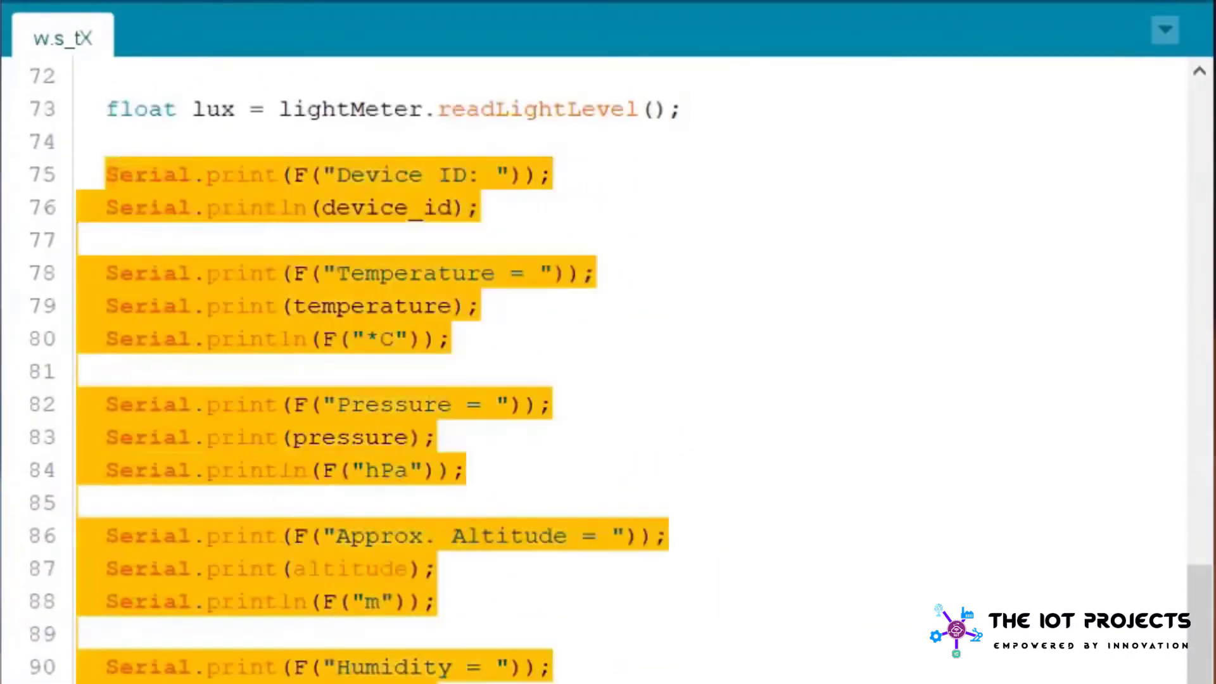
pyautogui.scroll(-3)
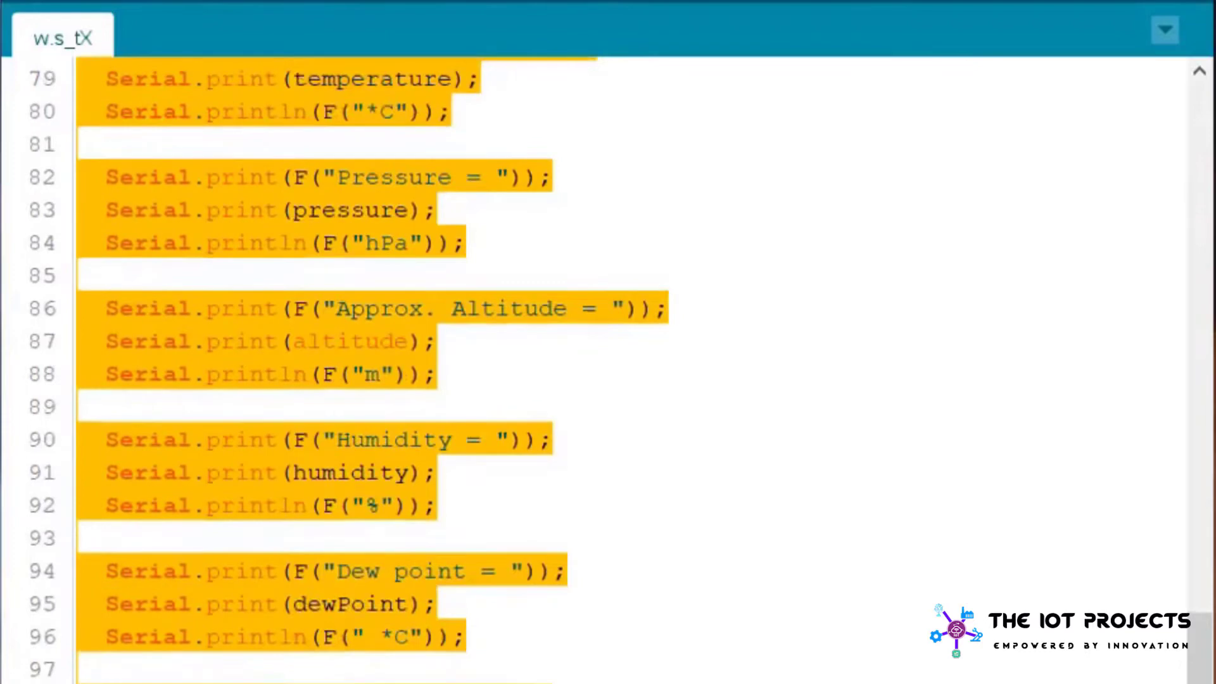
pyautogui.scroll(-3)
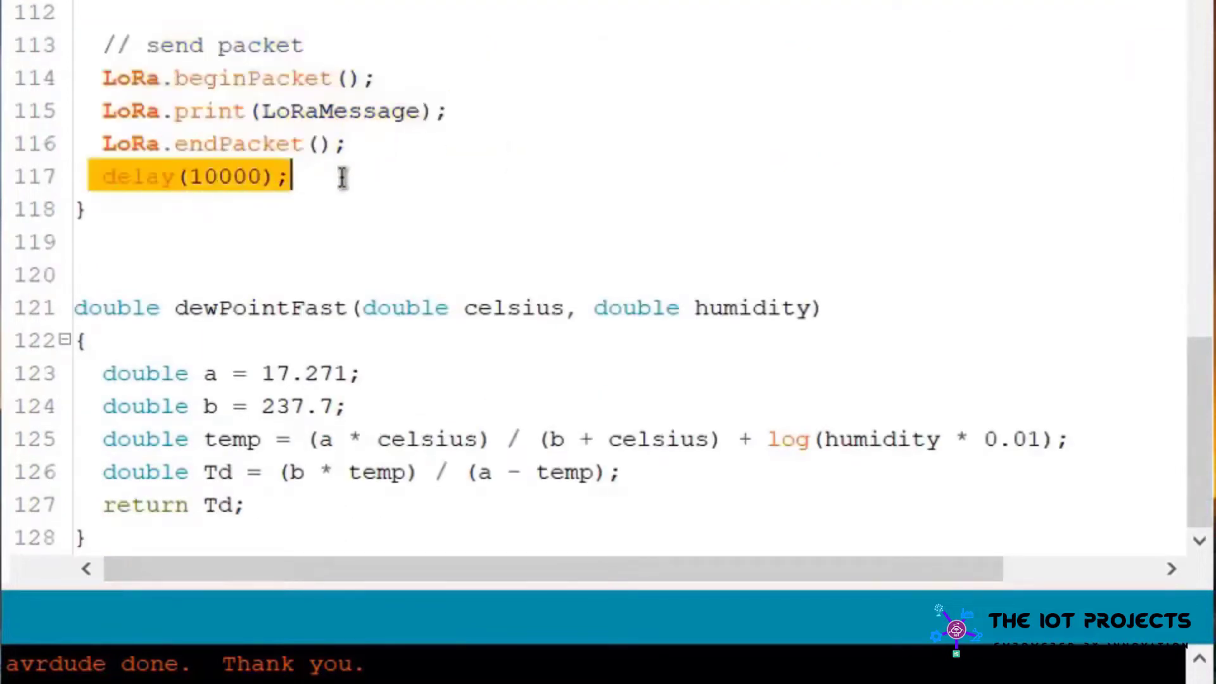
pyautogui.scroll(3)
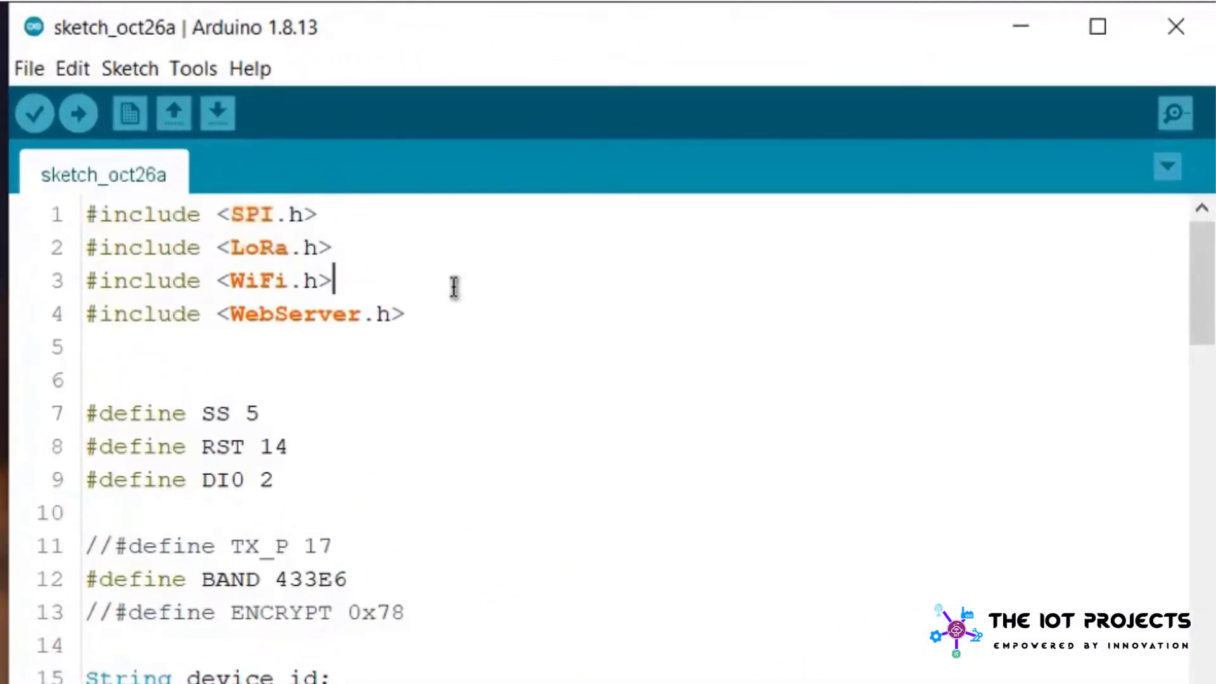
# Work through later parts of the receiver sketch in the editor.
pyautogui.doubleClick(294, 314)
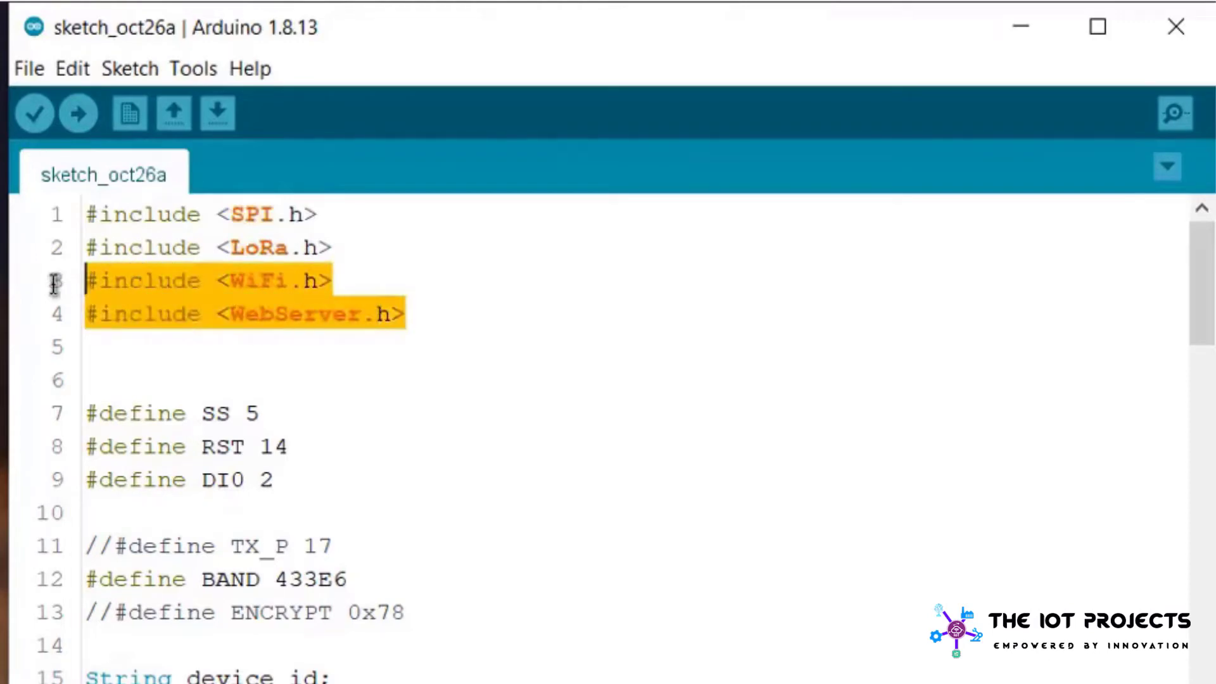
pyautogui.click(190, 449)
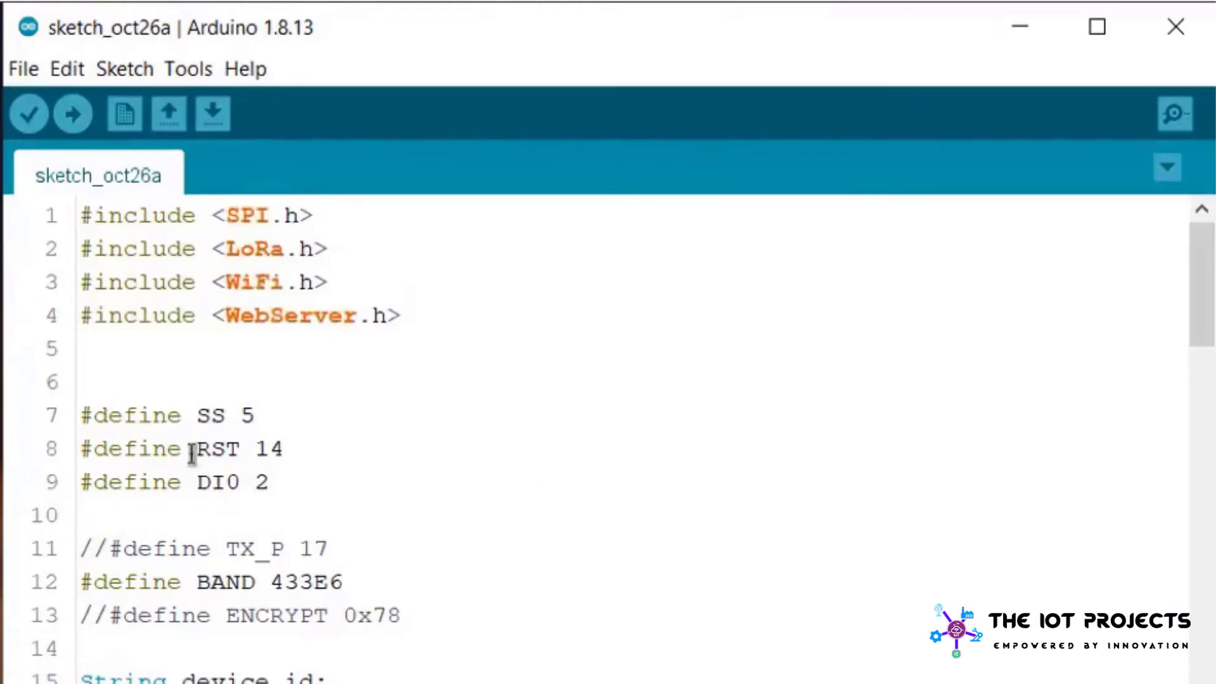
pyautogui.click(93, 415)
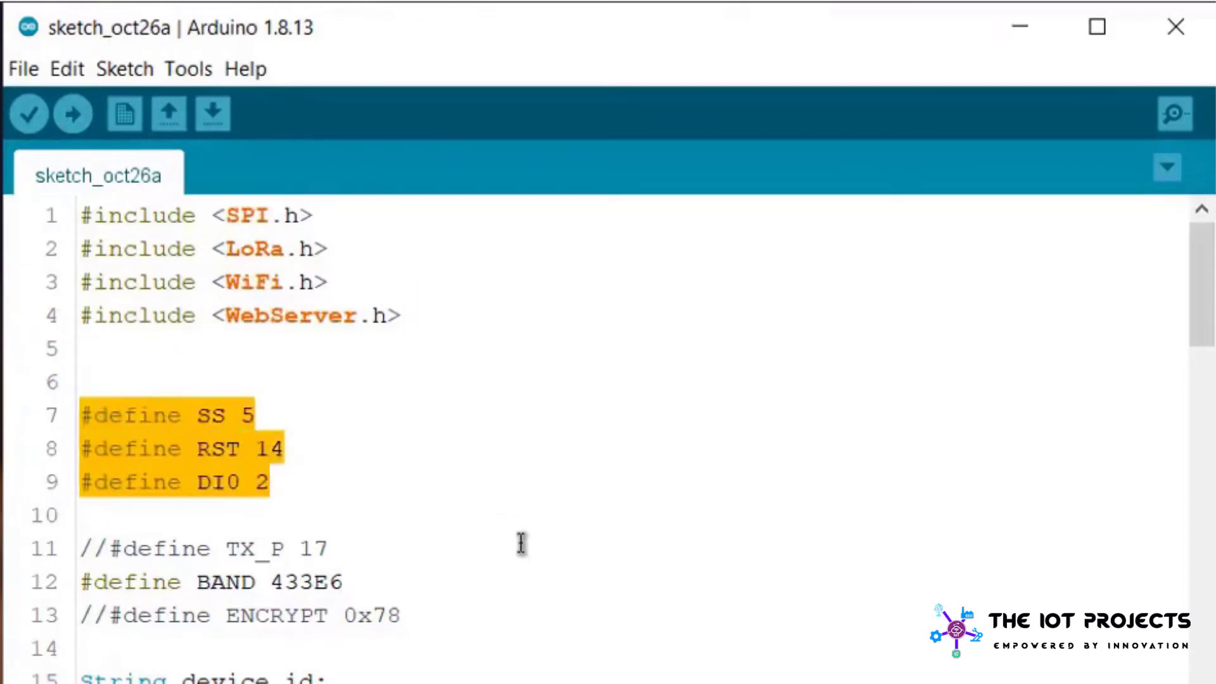
pyautogui.scroll(-3)
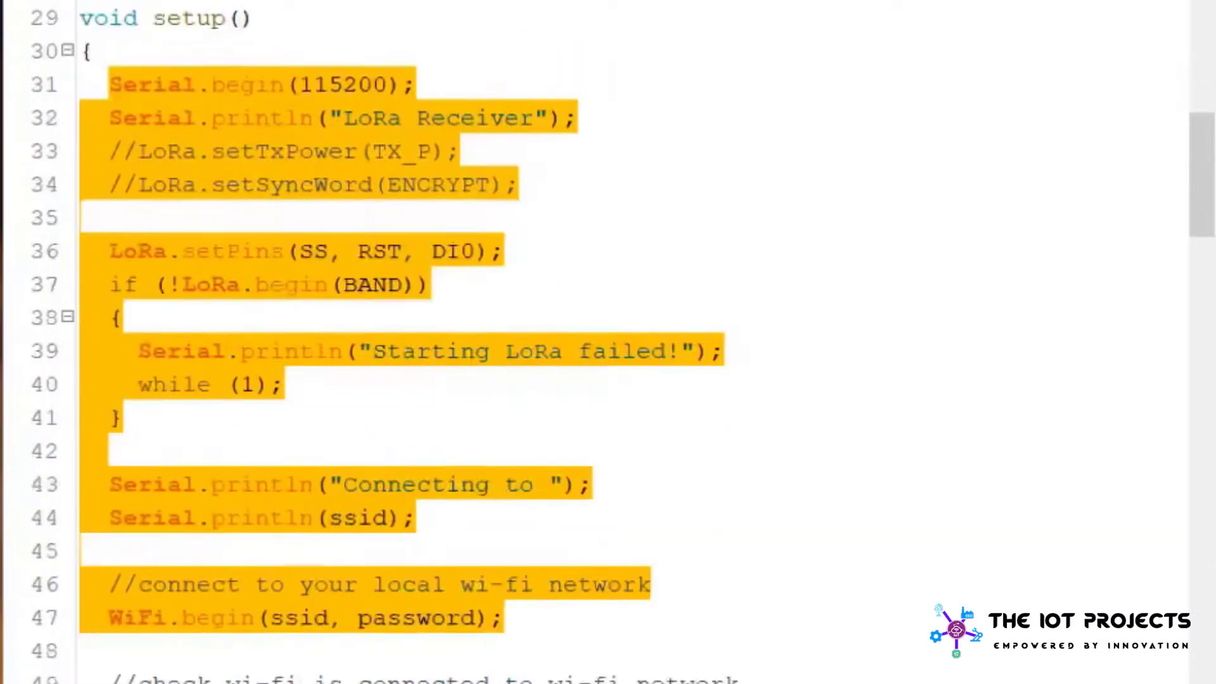
pyautogui.scroll(-3)
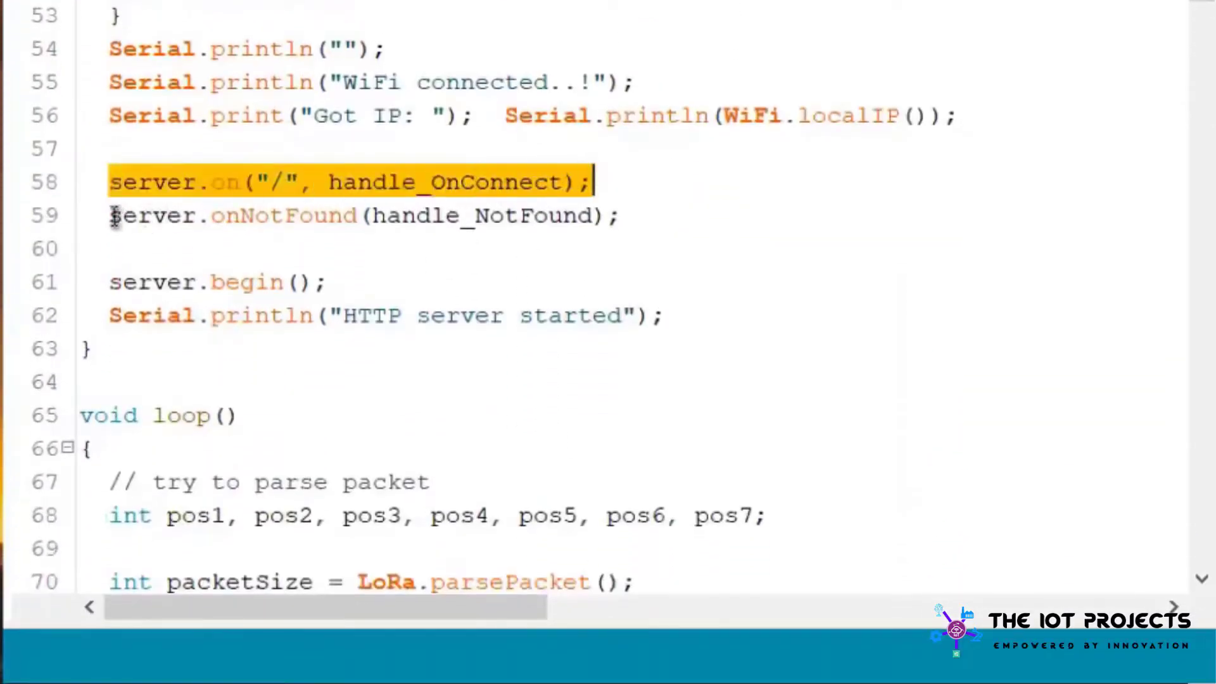
pyautogui.scroll(-3)
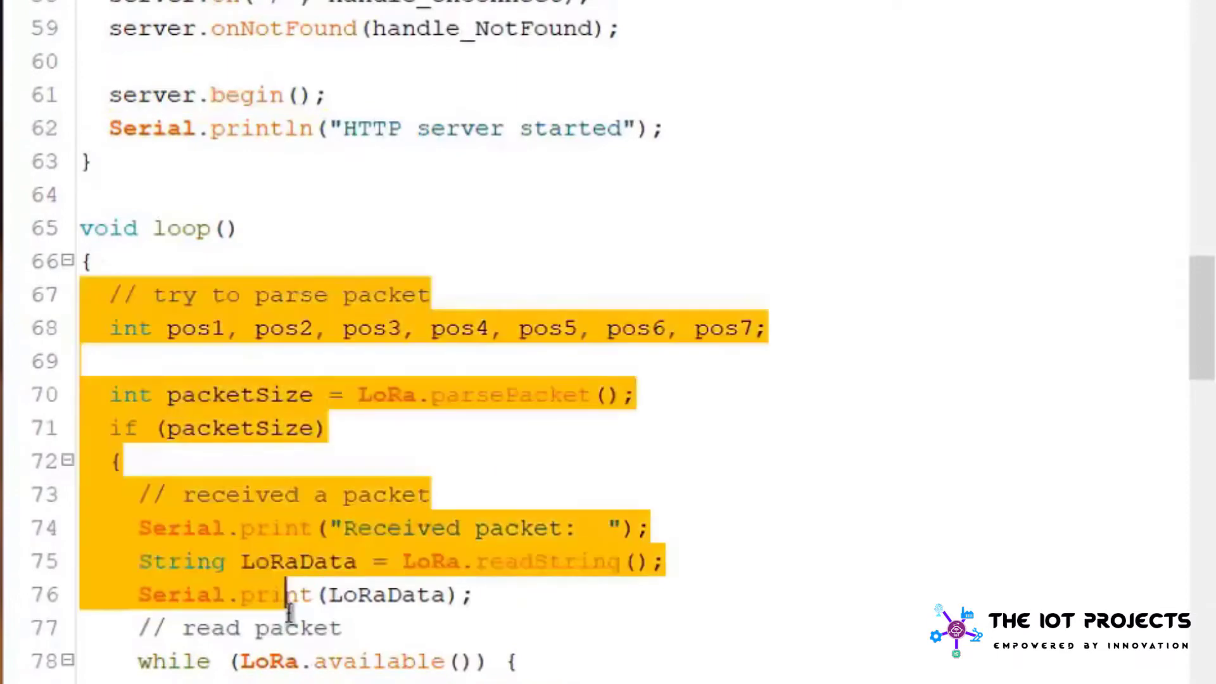
pyautogui.scroll(-3)
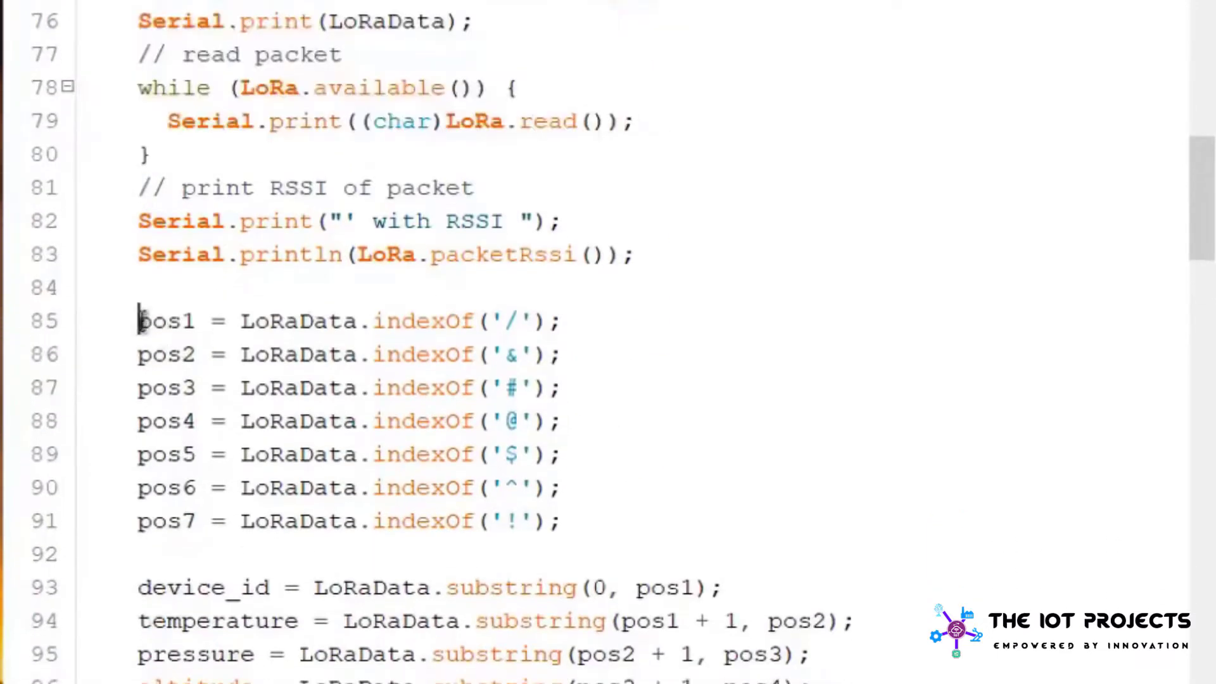
# Upload the receiver sketch to the ESP32 and follow the upload output.
pyautogui.click(562, 520)
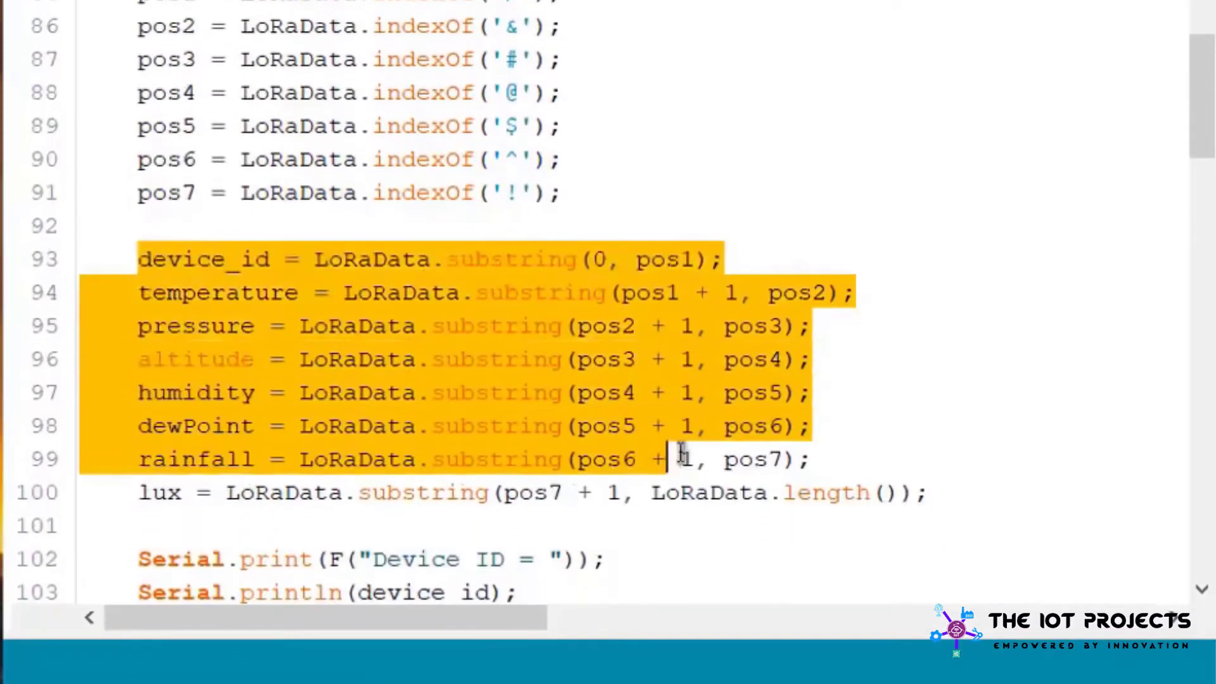
pyautogui.scroll(-3)
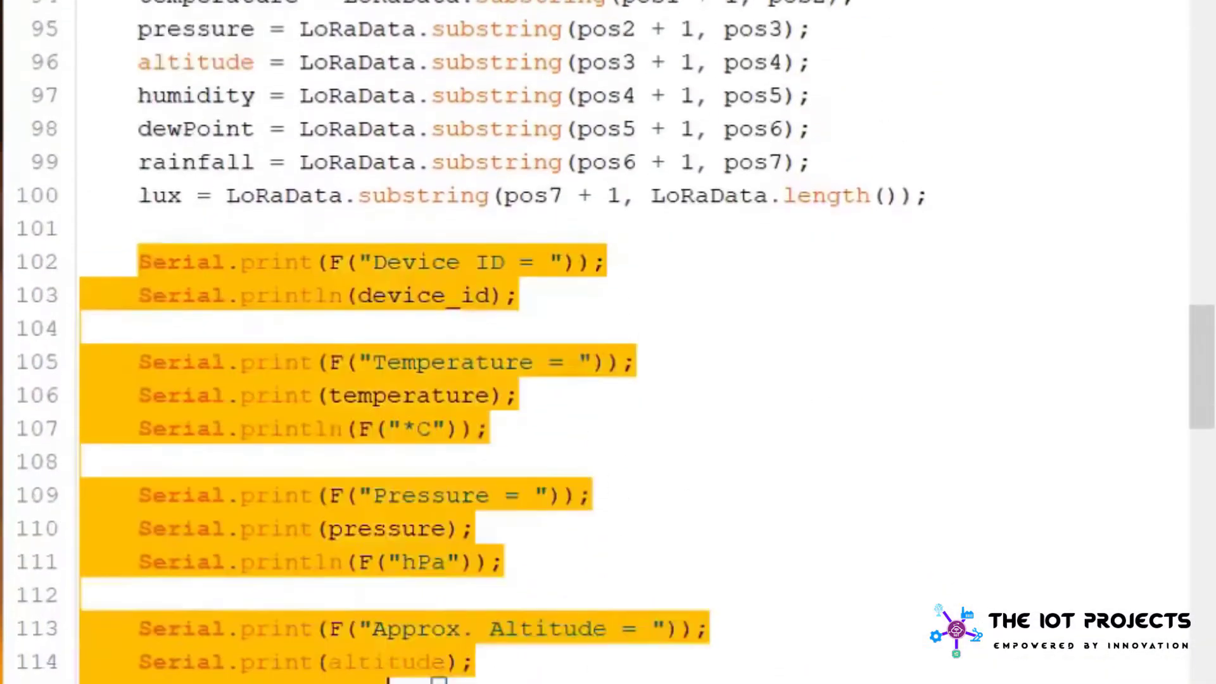
pyautogui.scroll(-3)
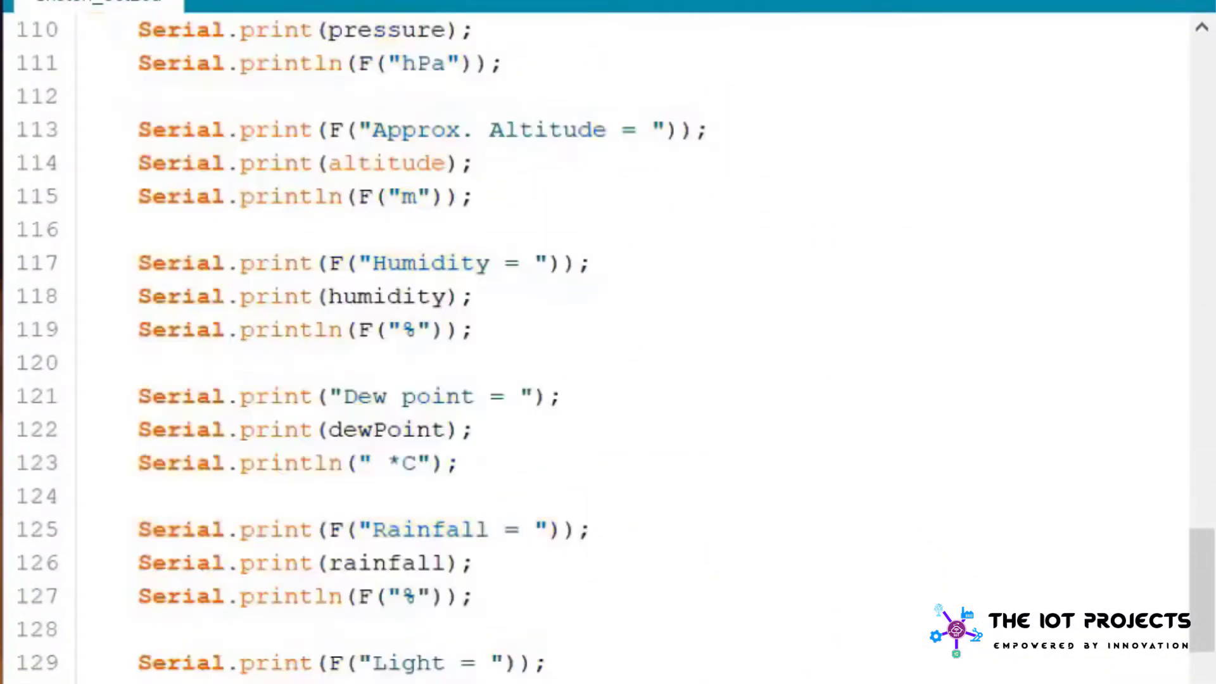
pyautogui.scroll(-3)
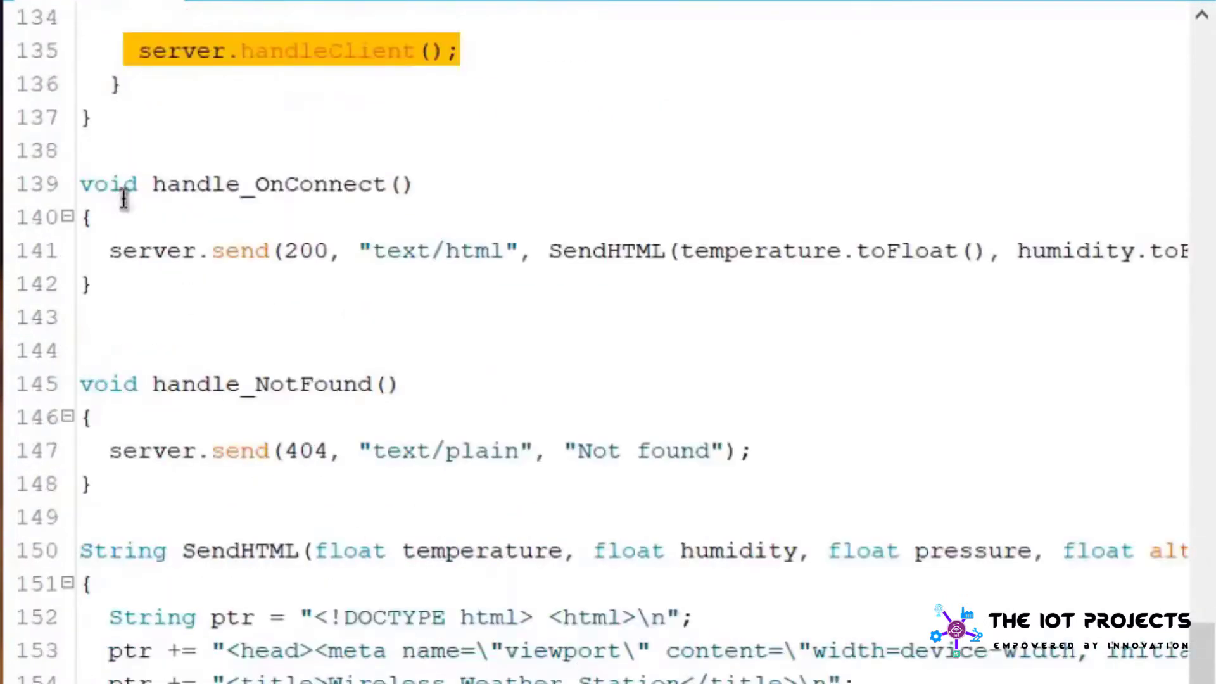
pyautogui.click(411, 251)
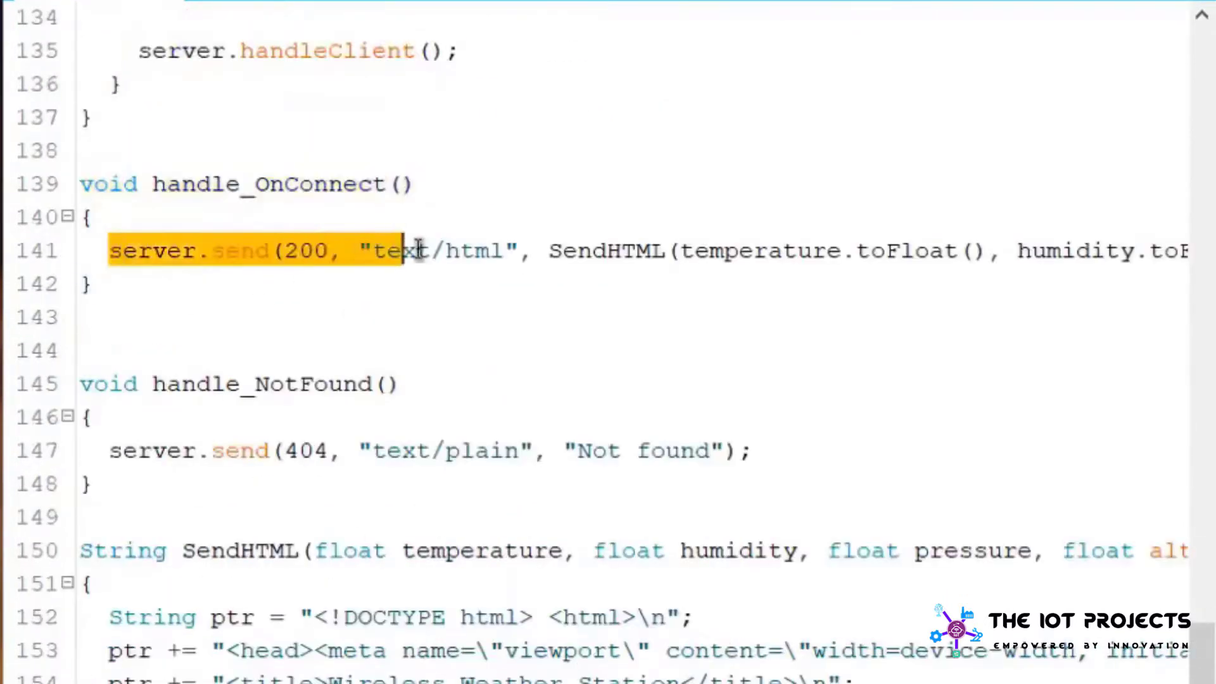
pyautogui.scroll(-3)
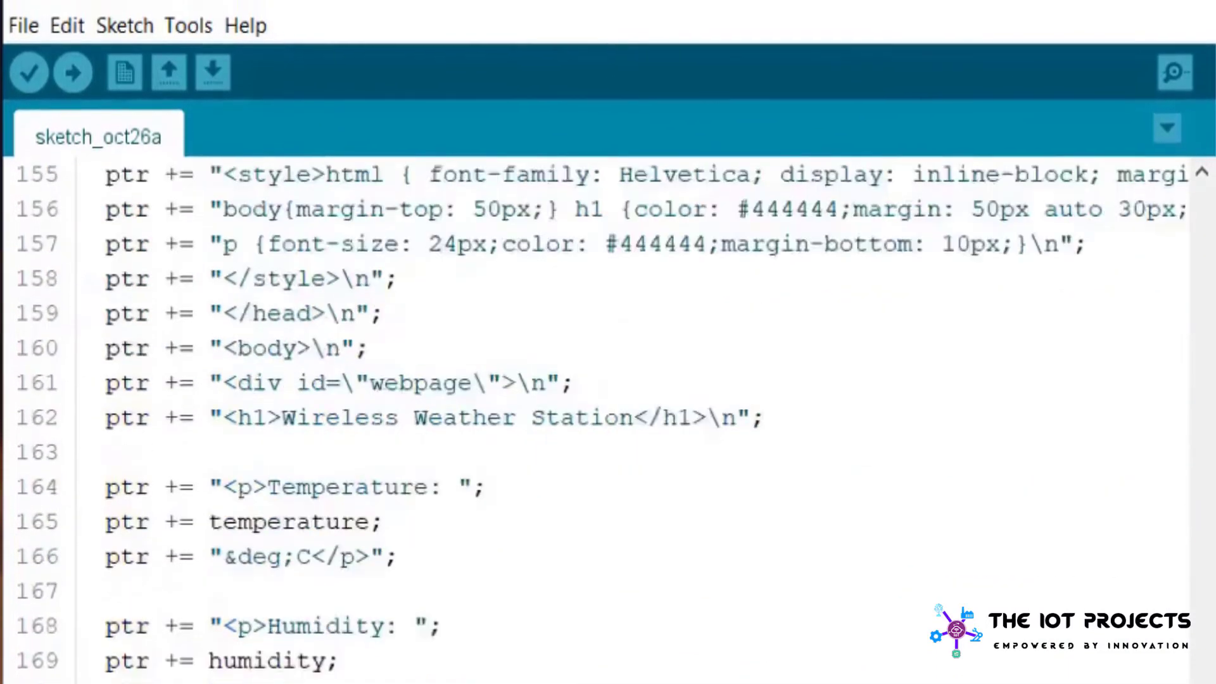
pyautogui.scroll(-3)
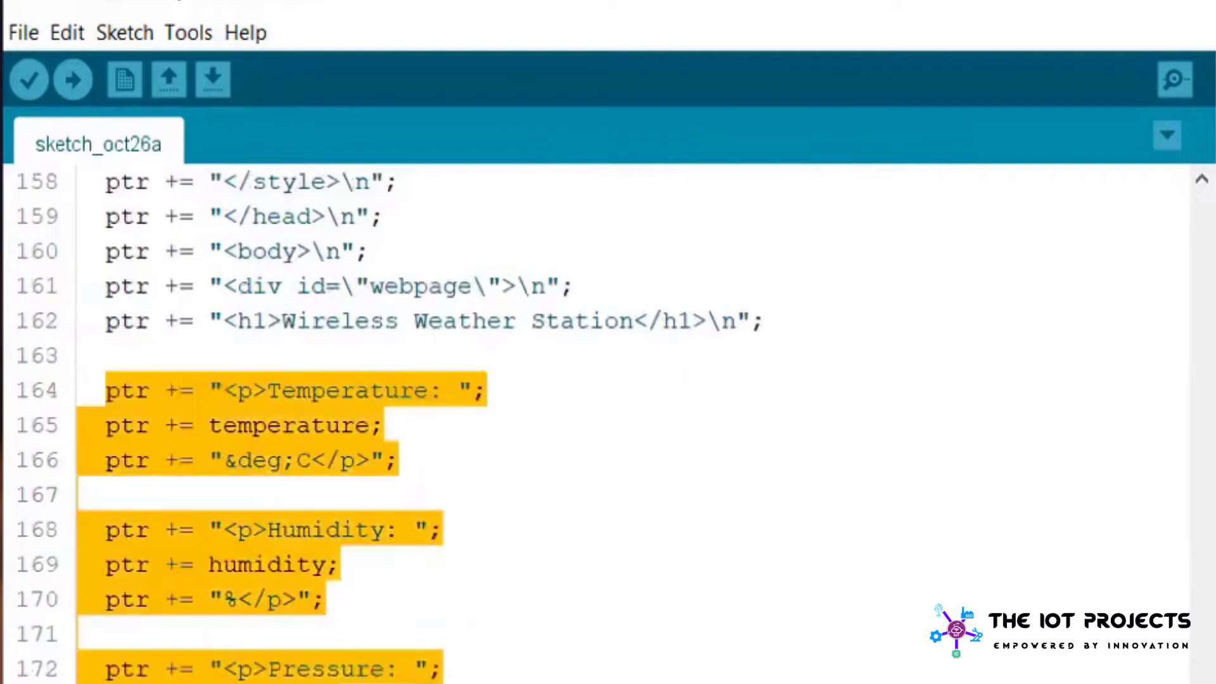
pyautogui.scroll(-3)
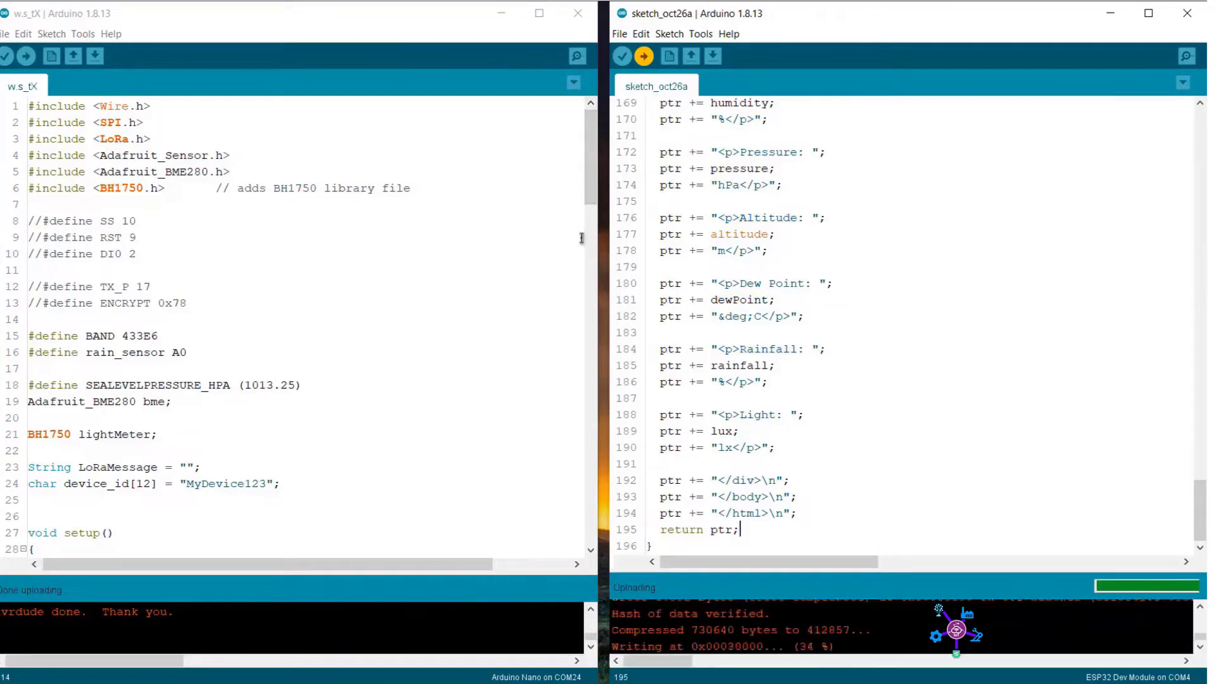
# Open Serial Monitors on COM24 and COM4, showing sensor readings and the receiver's IP address.
pyautogui.click(576, 56)
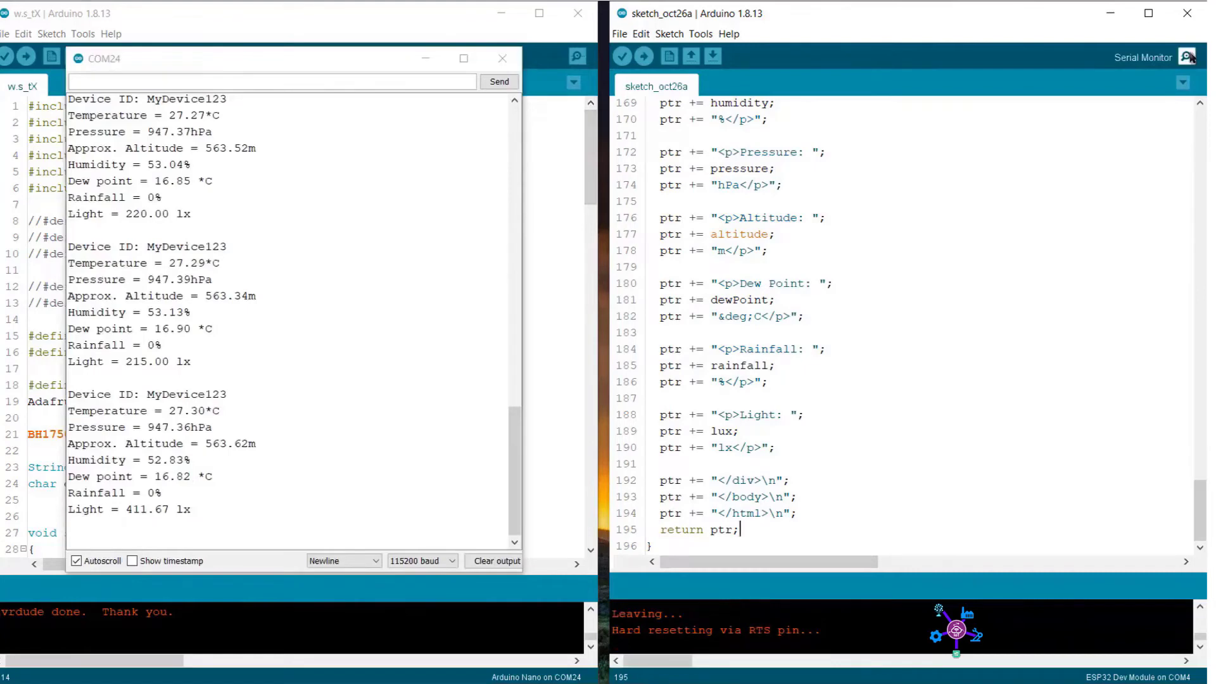
pyautogui.click(1185, 57)
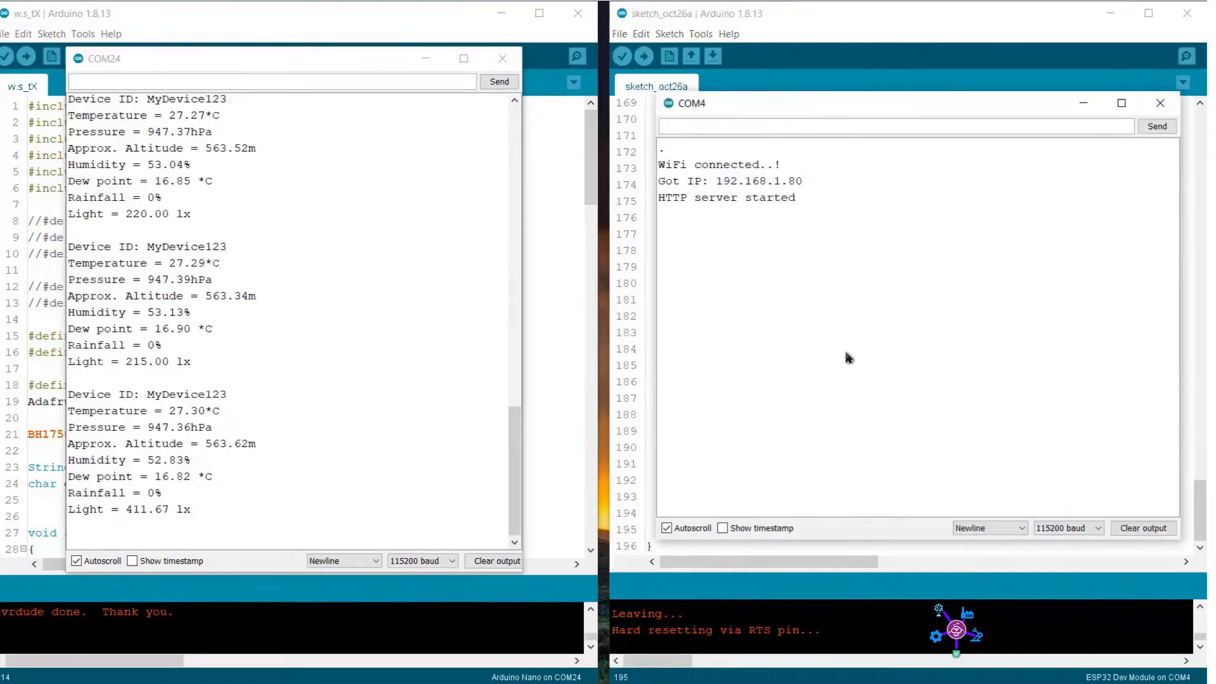
pyautogui.moveTo(798, 248)
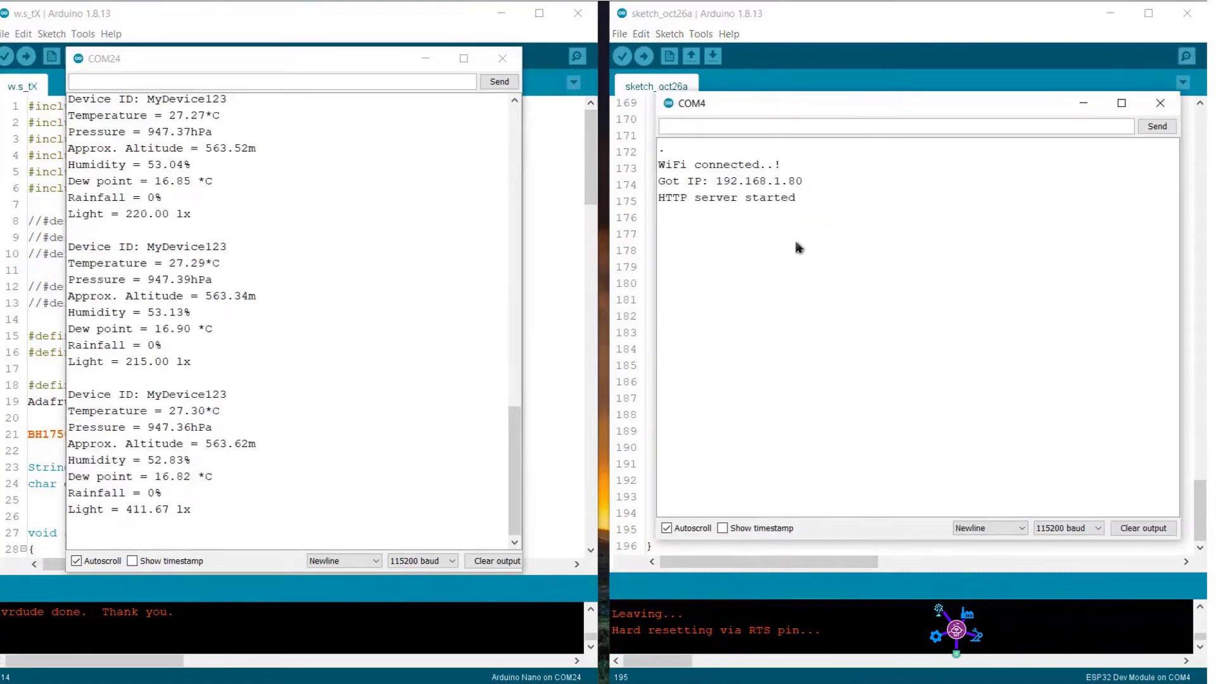
pyautogui.doubleClick(727, 180)
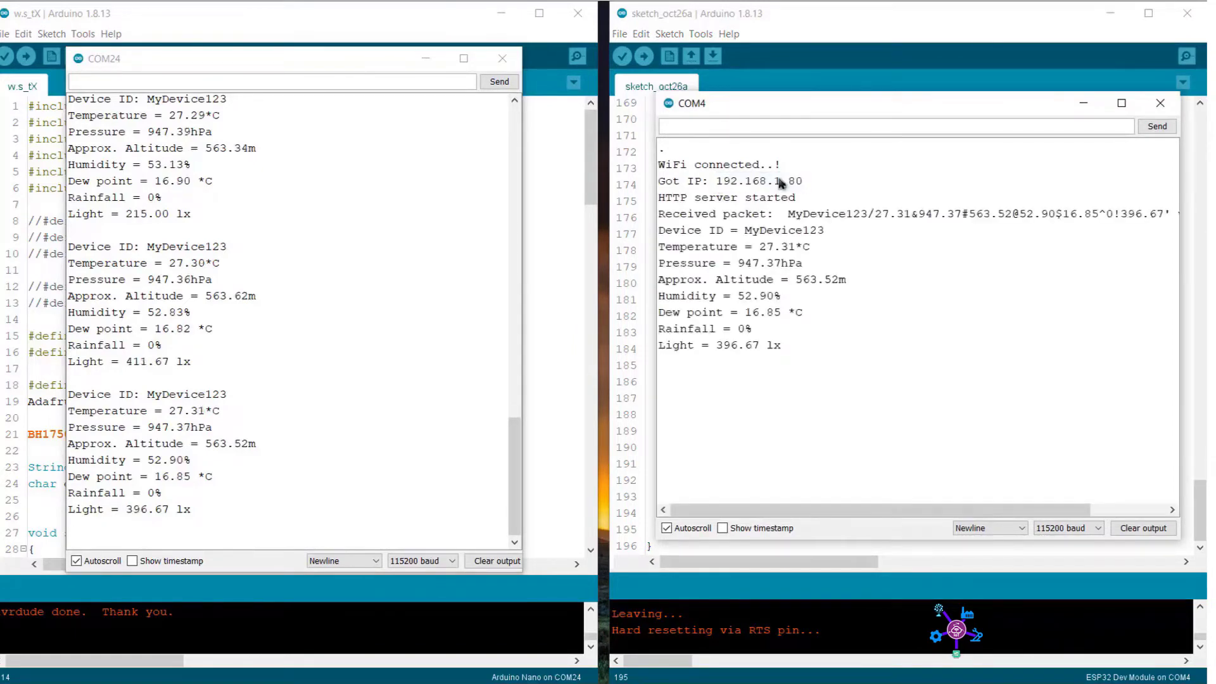
pyautogui.doubleClick(760, 181)
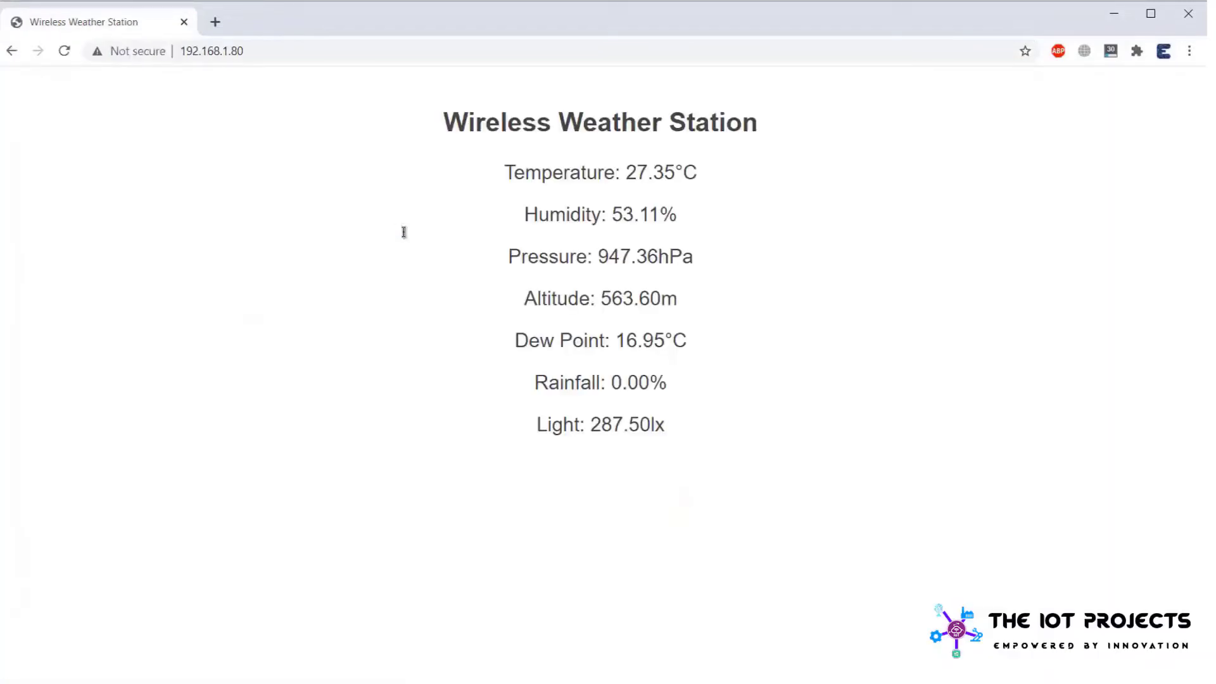
pyautogui.moveTo(411, 147)
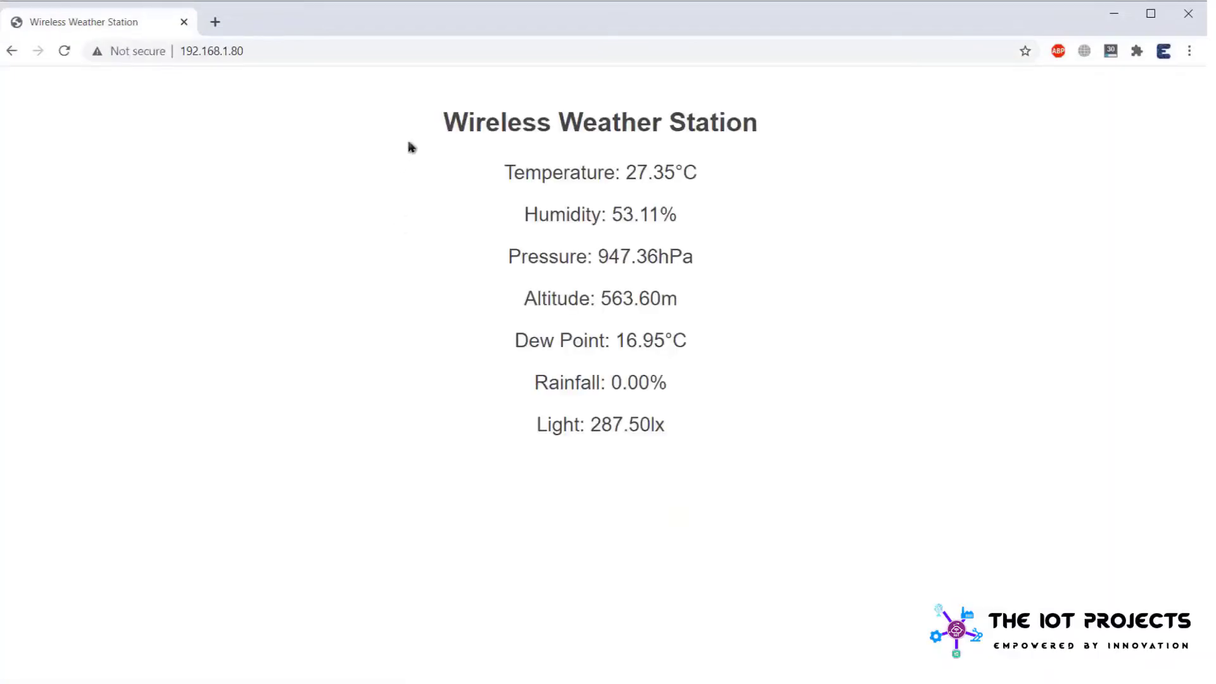